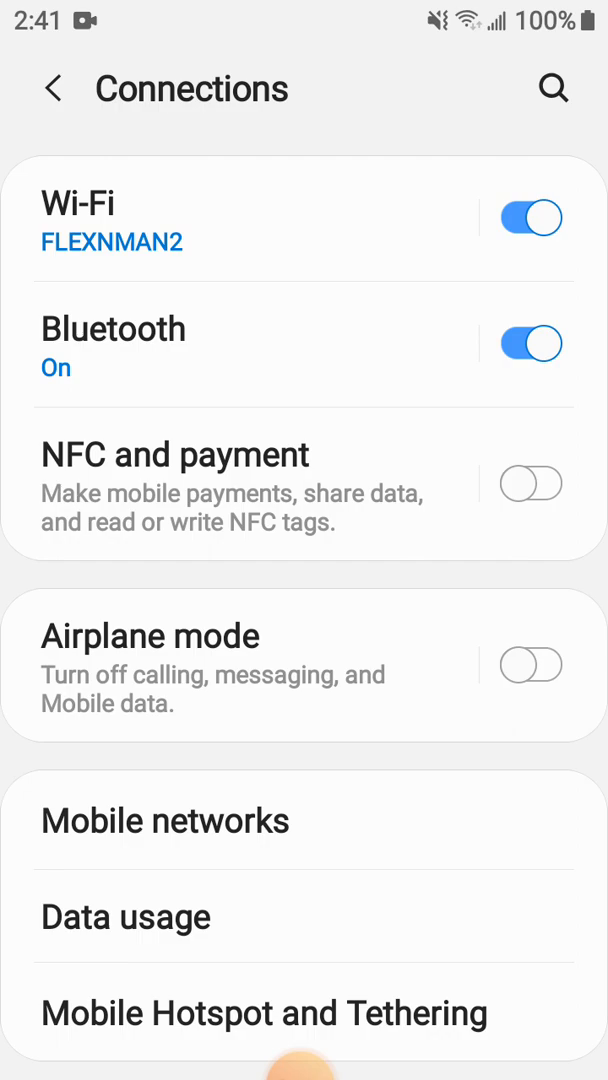
Step: Go from Connections through Mobile Hotspot and Tethering to the Mobile Hotspot page, still off
{"action": "scroll", "scroll_direction": "down", "scroll_amount": 3}
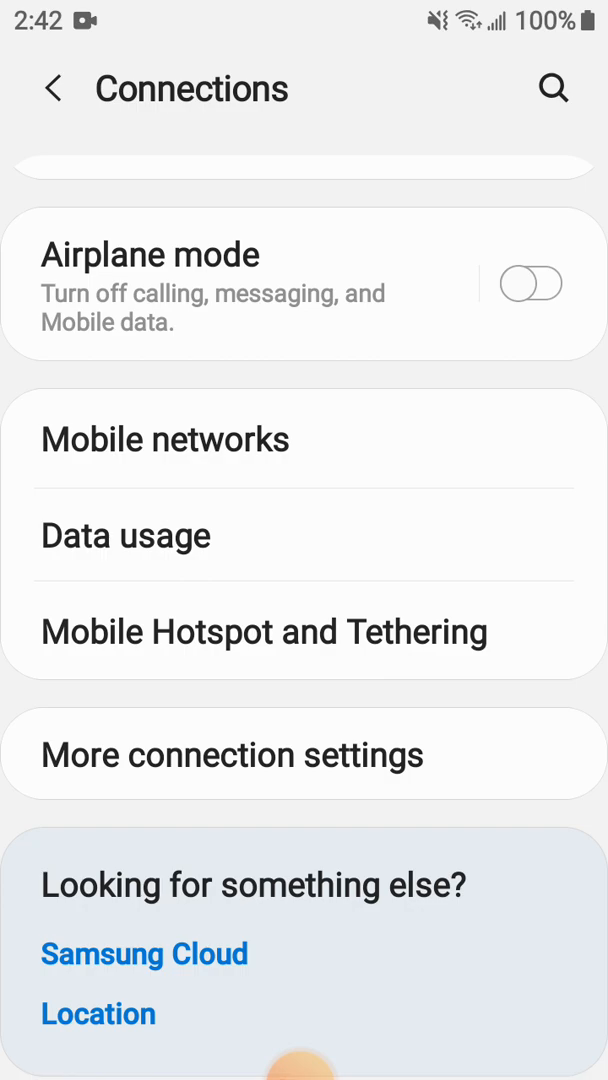
{"action": "left_click", "coordinate": [264, 631]}
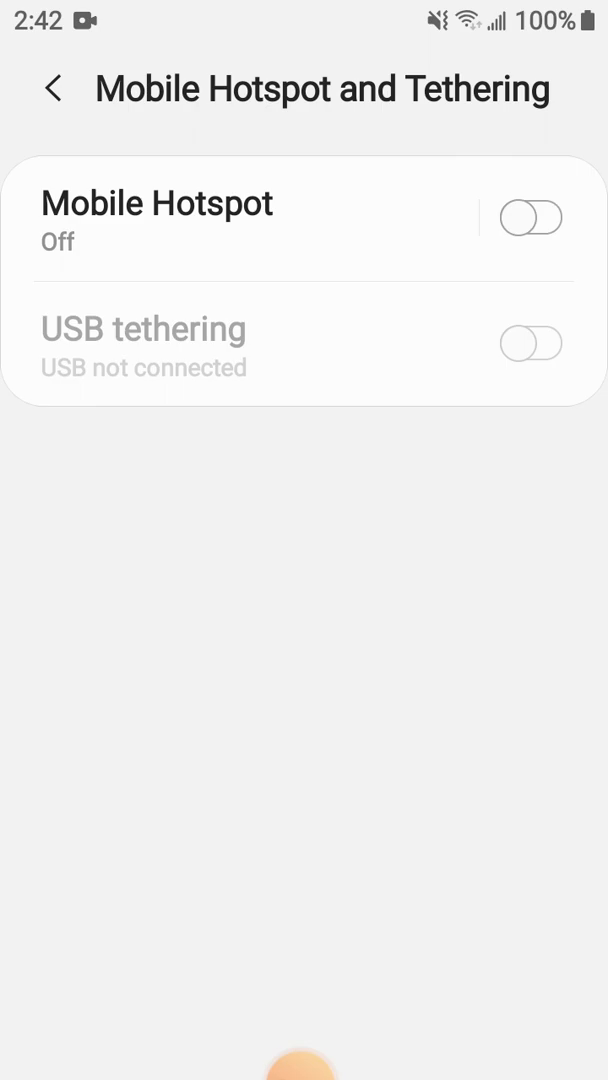
{"action": "left_click", "coordinate": [157, 203]}
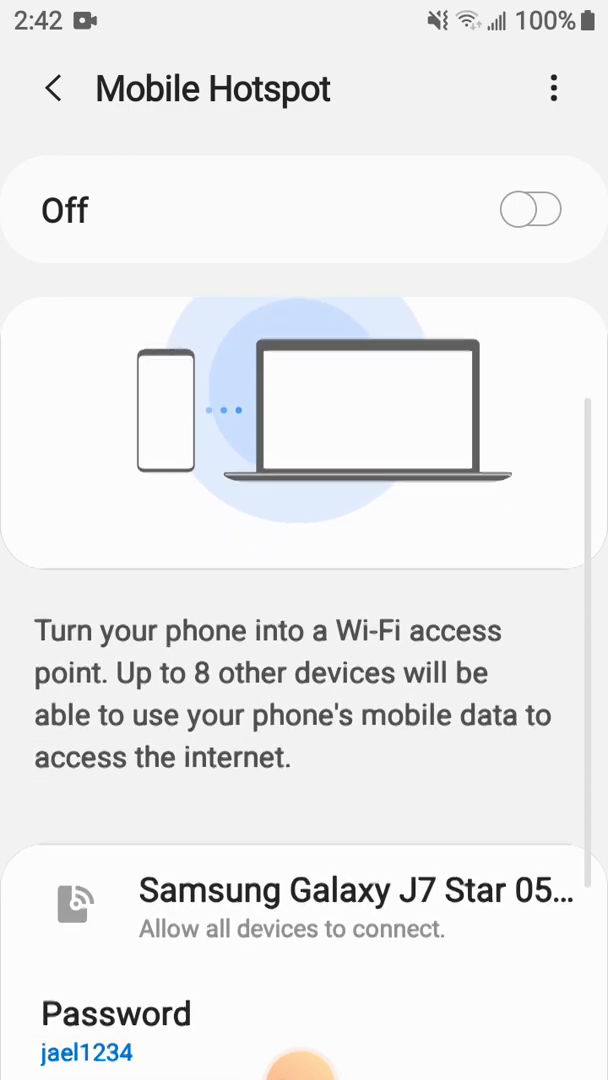
{"action": "scroll", "scroll_direction": "down", "scroll_amount": 3}
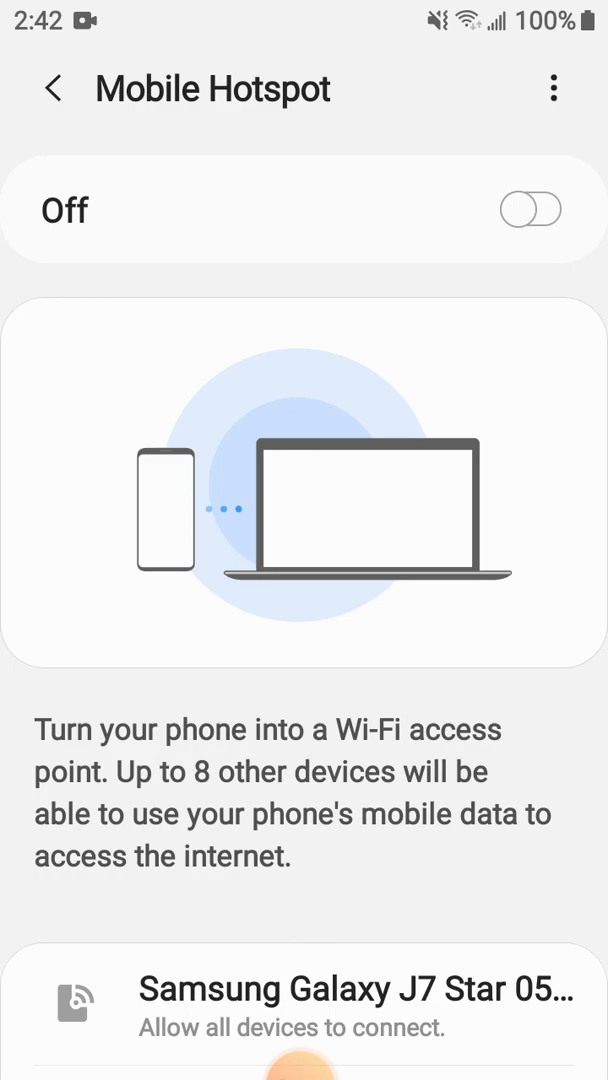
Step: Toggle Wi-Fi sharing off and back on, then return to the Mobile Hotspot page
{"action": "left_click", "coordinate": [554, 88]}
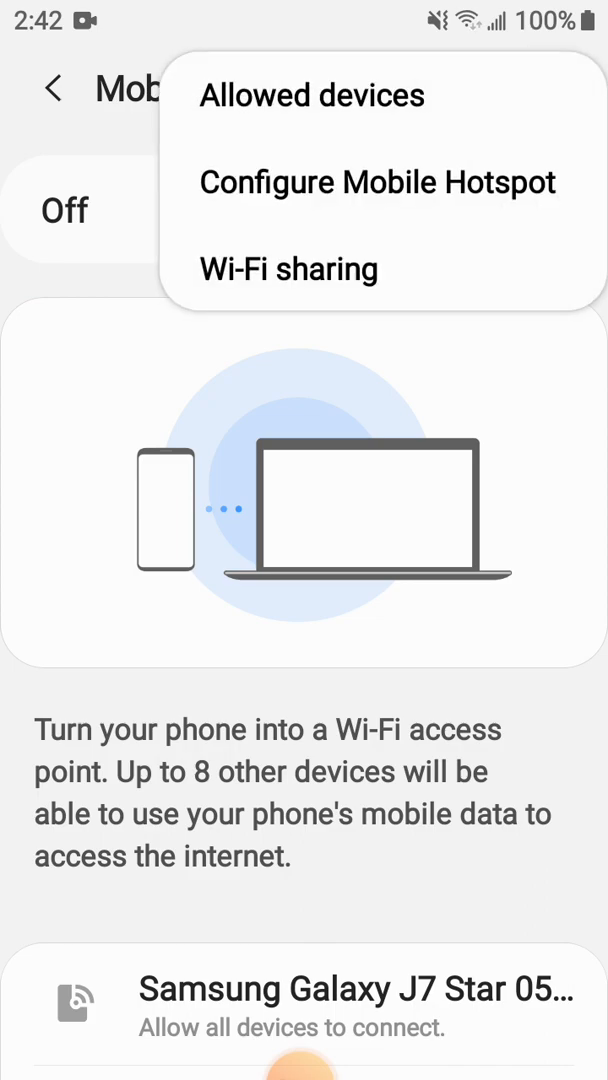
{"action": "left_click", "coordinate": [289, 268]}
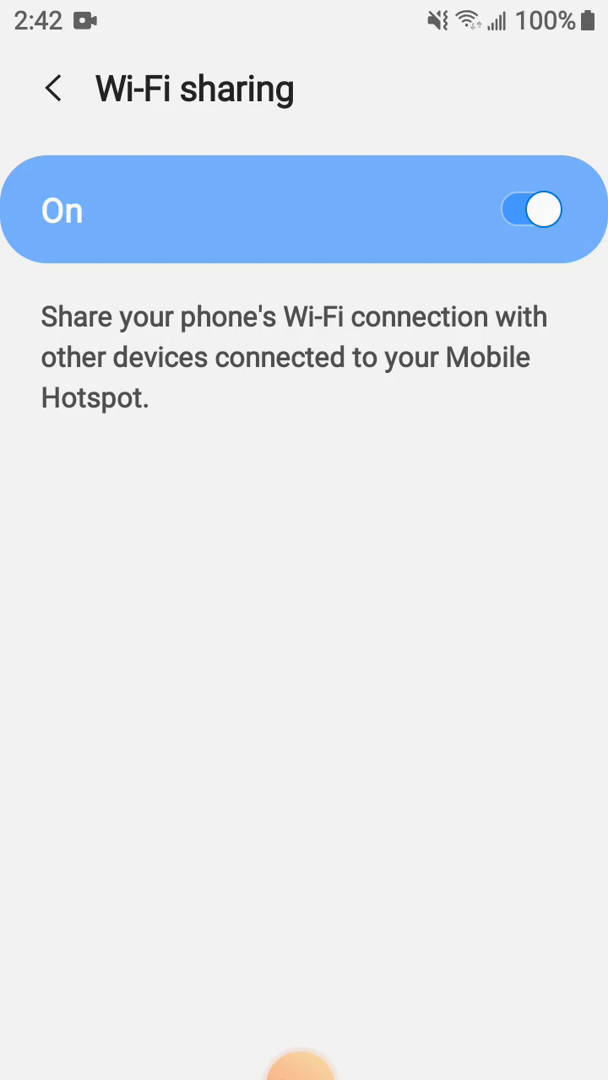
{"action": "left_click", "coordinate": [531, 210]}
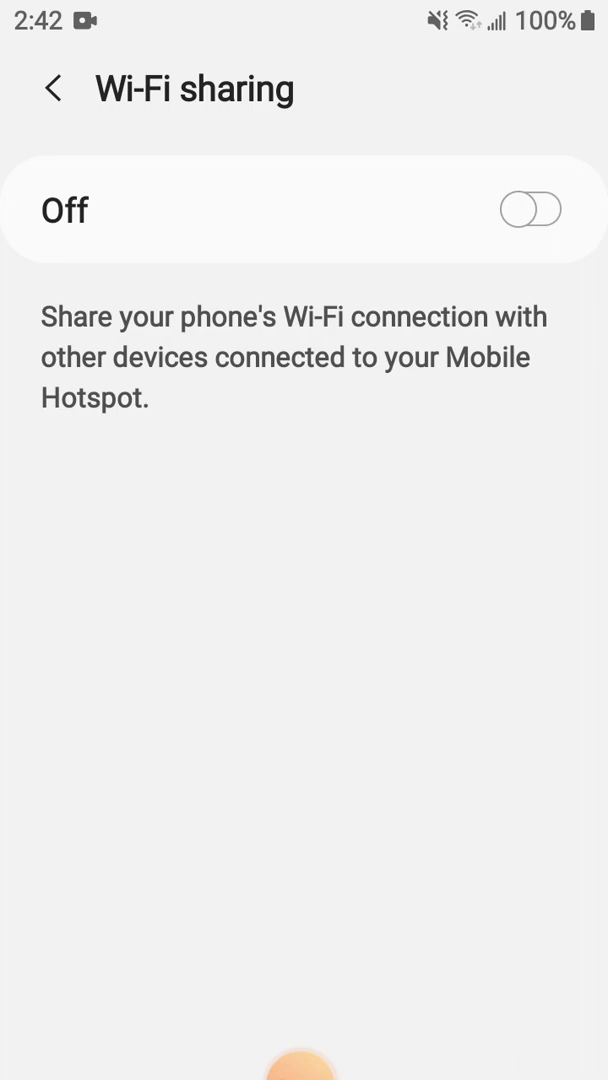
{"action": "left_click", "coordinate": [531, 210]}
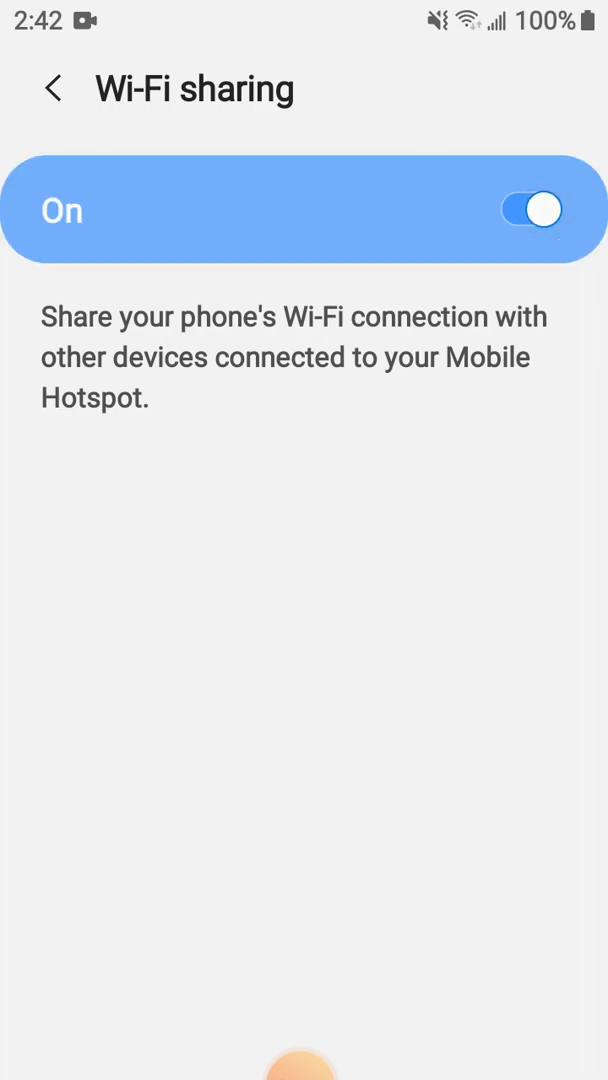
{"action": "left_click", "coordinate": [54, 88]}
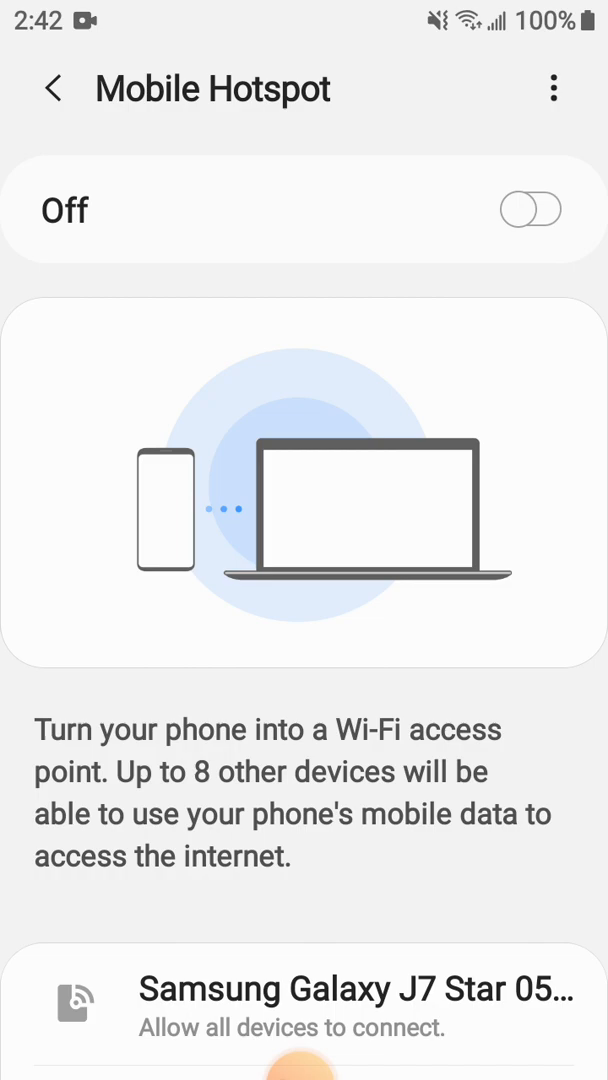
Step: Switch Mobile Hotspot on, then open XRecorder's Tools panel from its notification
{"action": "left_click", "coordinate": [531, 209]}
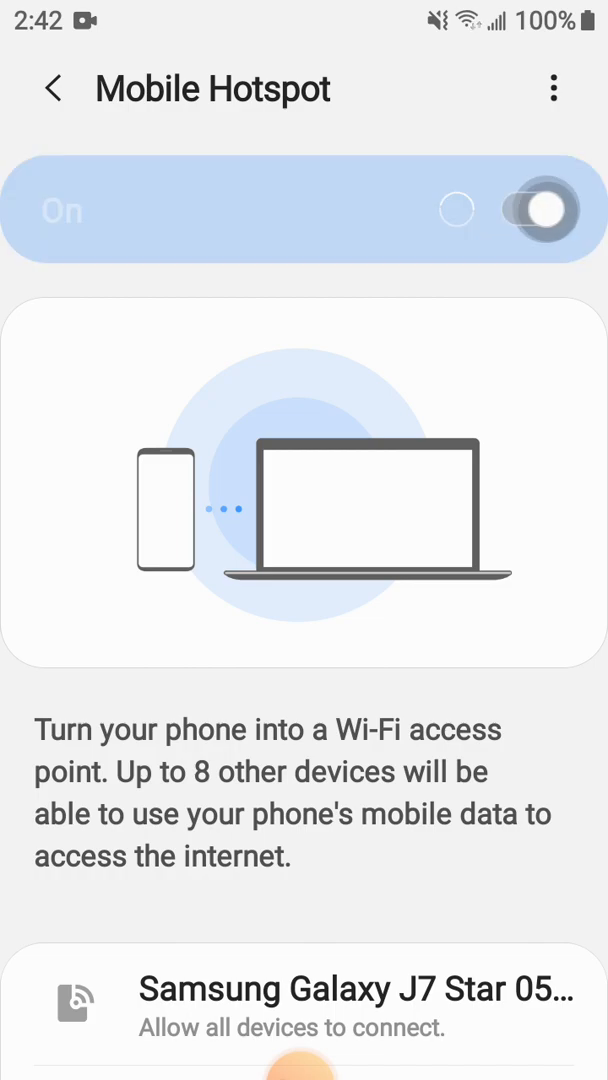
{"action": "left_click", "coordinate": [537, 210]}
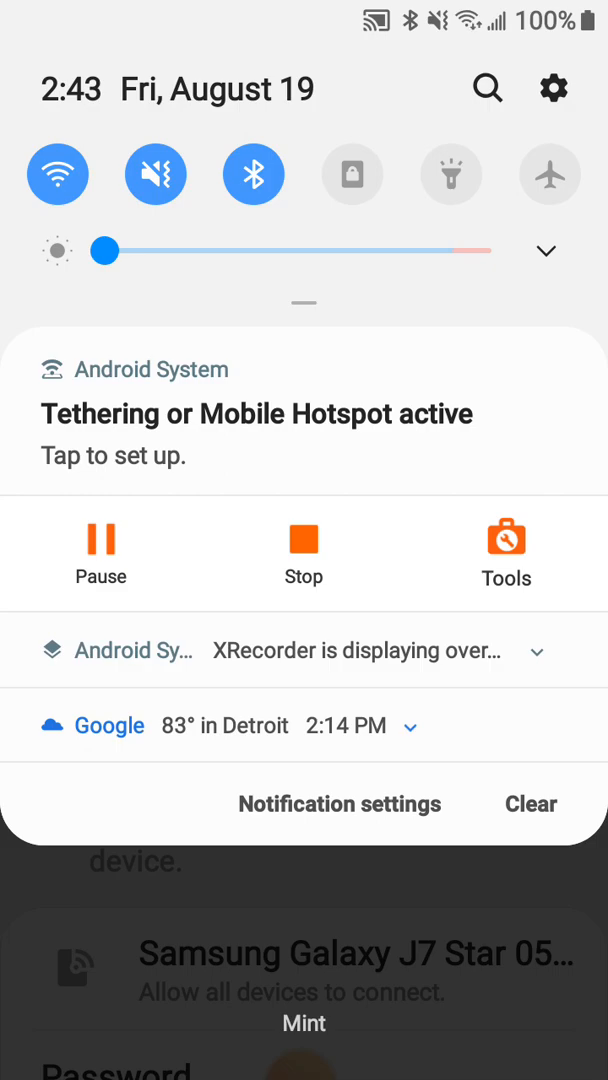
{"action": "left_click", "coordinate": [538, 651]}
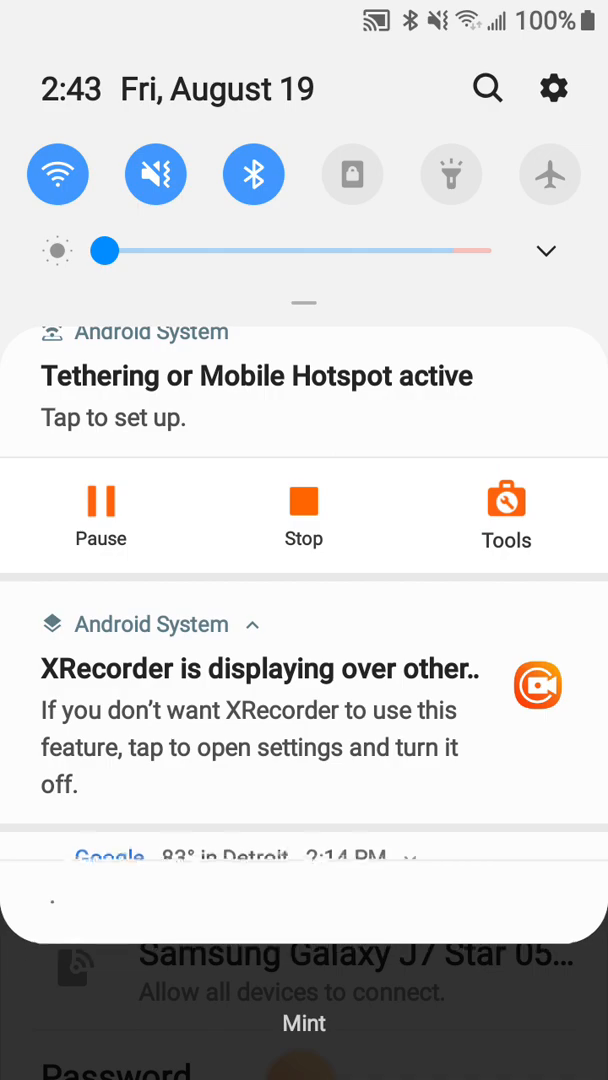
{"action": "left_click", "coordinate": [254, 390]}
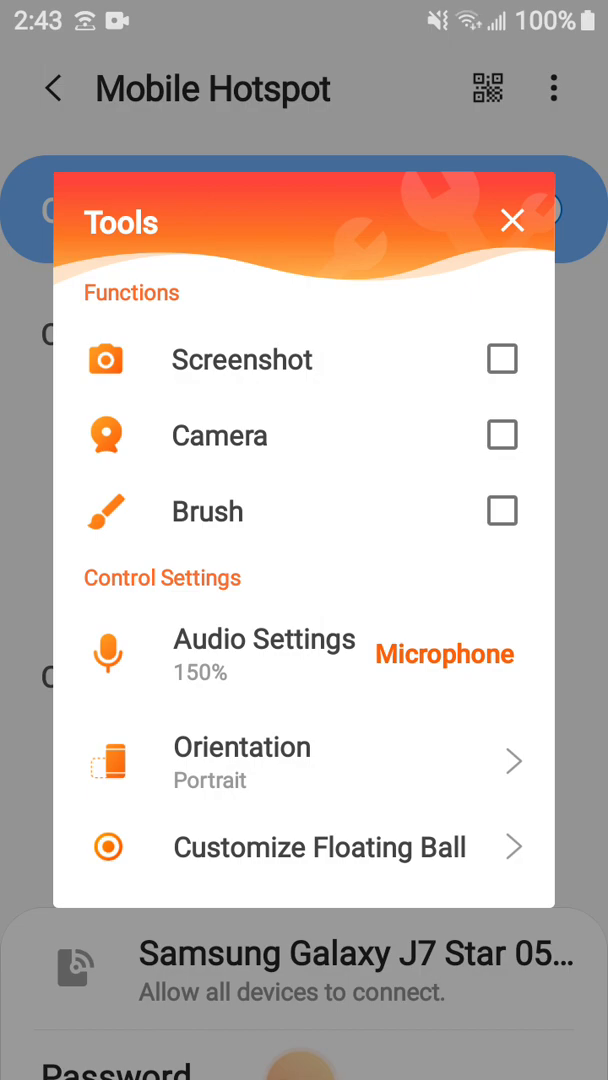
Step: Close the XRecorder tools panel and back out to Connections
{"action": "left_click", "coordinate": [511, 220]}
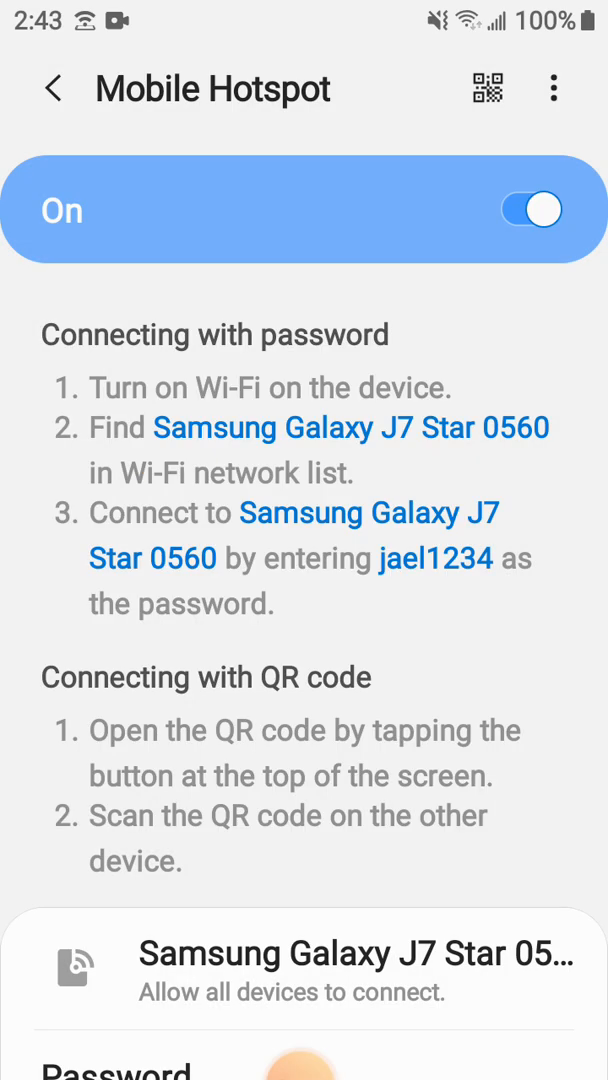
{"action": "left_click", "coordinate": [57, 89]}
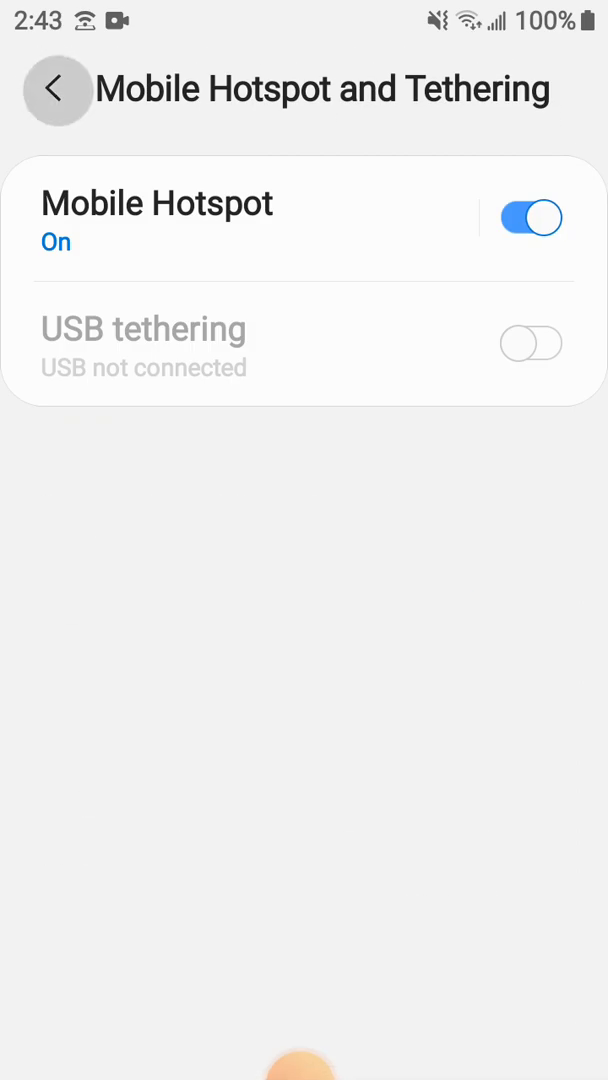
{"action": "left_click", "coordinate": [57, 89]}
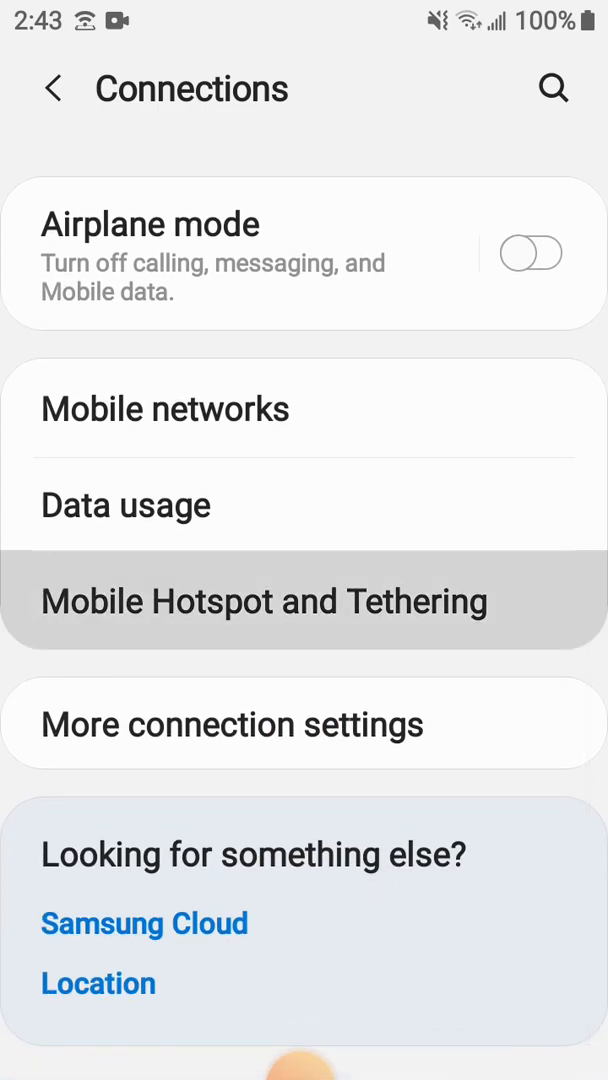
Step: Recheck that Mobile Hotspot and Wi-Fi sharing are on, then return to Connections
{"action": "left_click", "coordinate": [264, 601]}
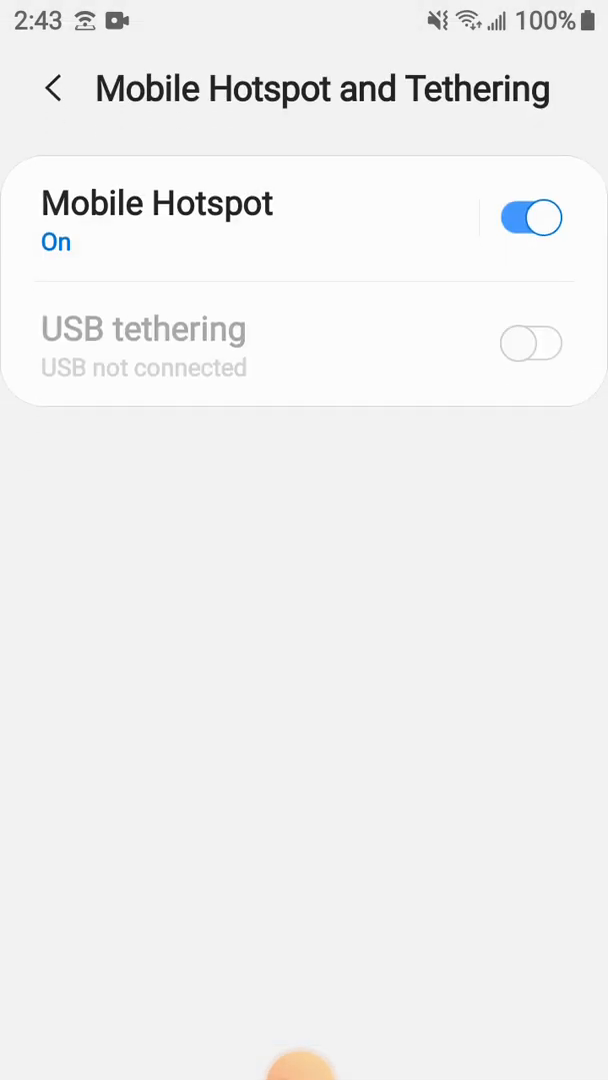
{"action": "left_click", "coordinate": [157, 203]}
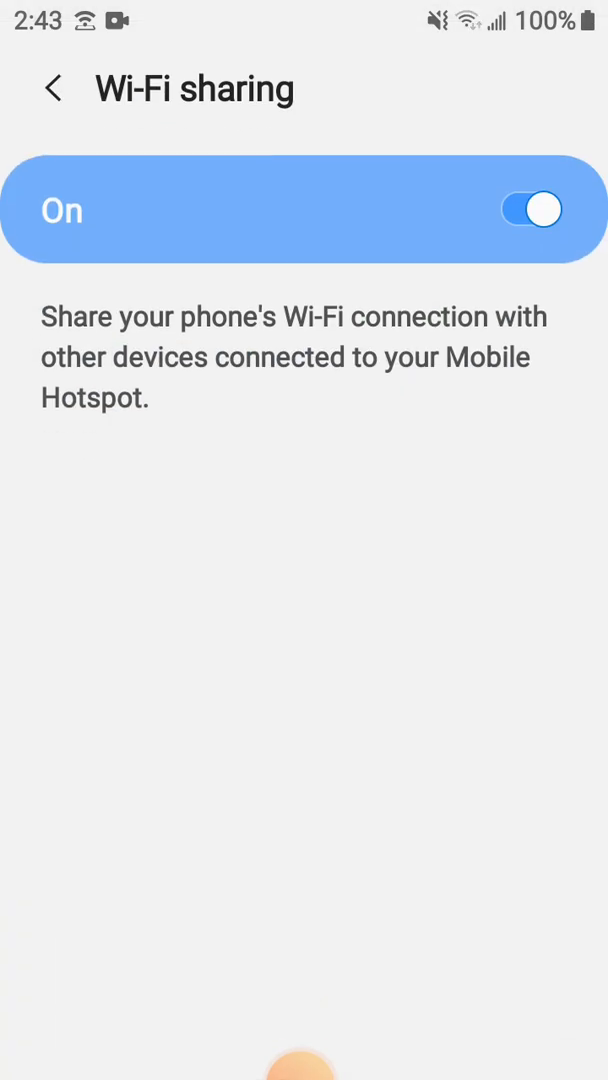
{"action": "left_click", "coordinate": [54, 88]}
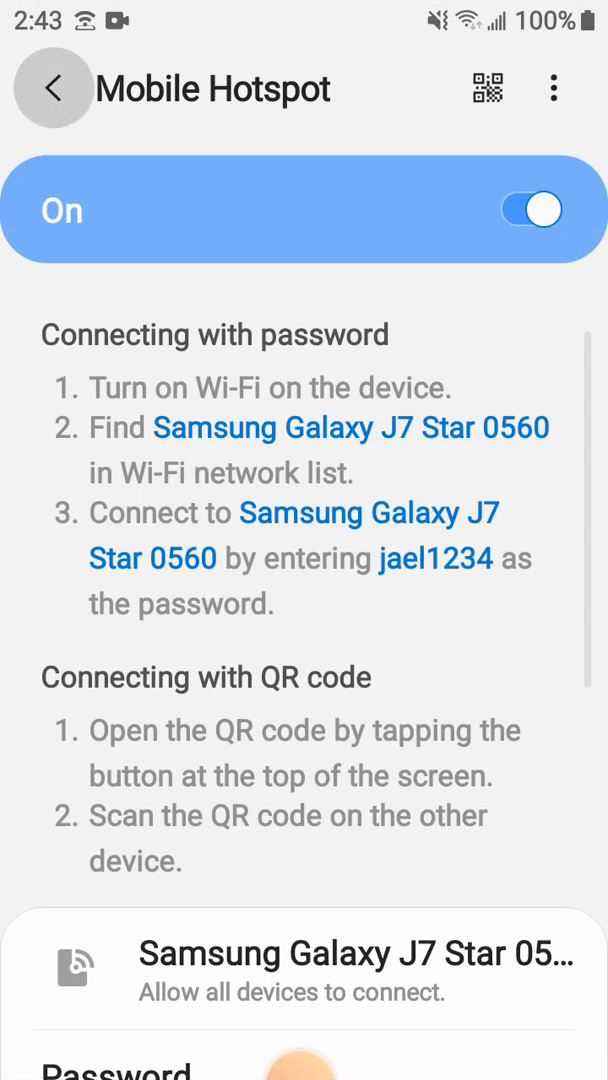
{"action": "left_click", "coordinate": [53, 88]}
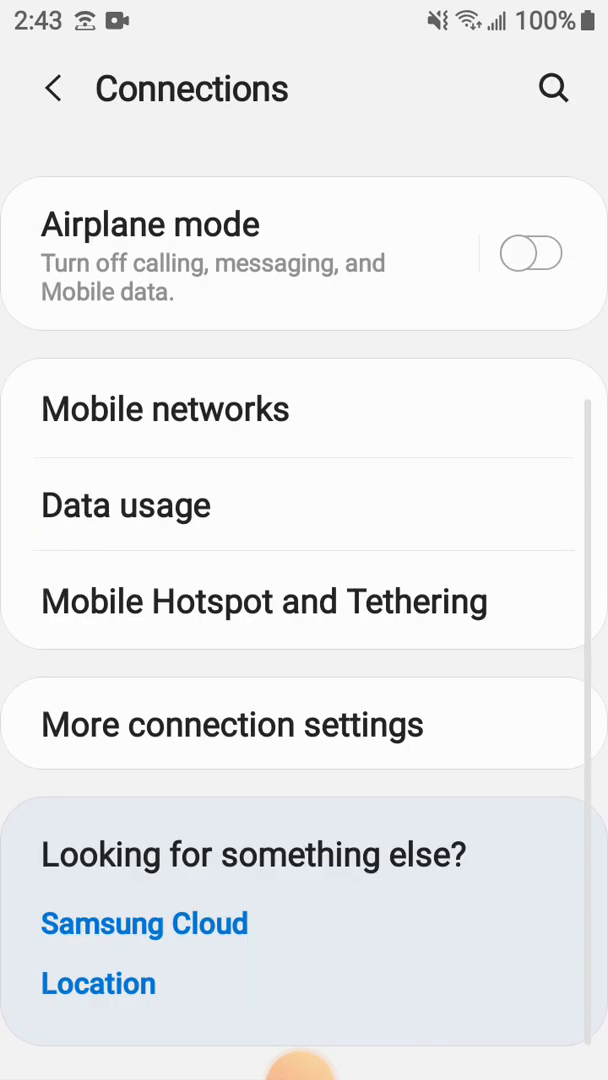
Step: Scroll Connections while triggering XRecorder's camera permission request
{"action": "scroll", "scroll_direction": "down", "scroll_amount": 3}
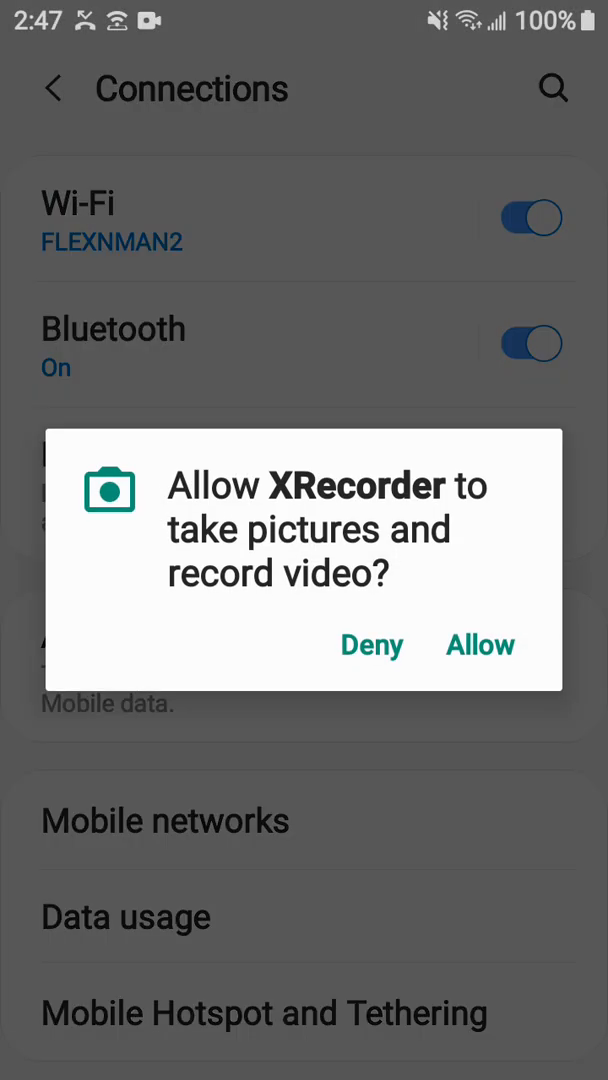
Step: Allow XRecorder camera access, show the Chromebox in the camera overlay, then close it
{"action": "left_click", "coordinate": [480, 644]}
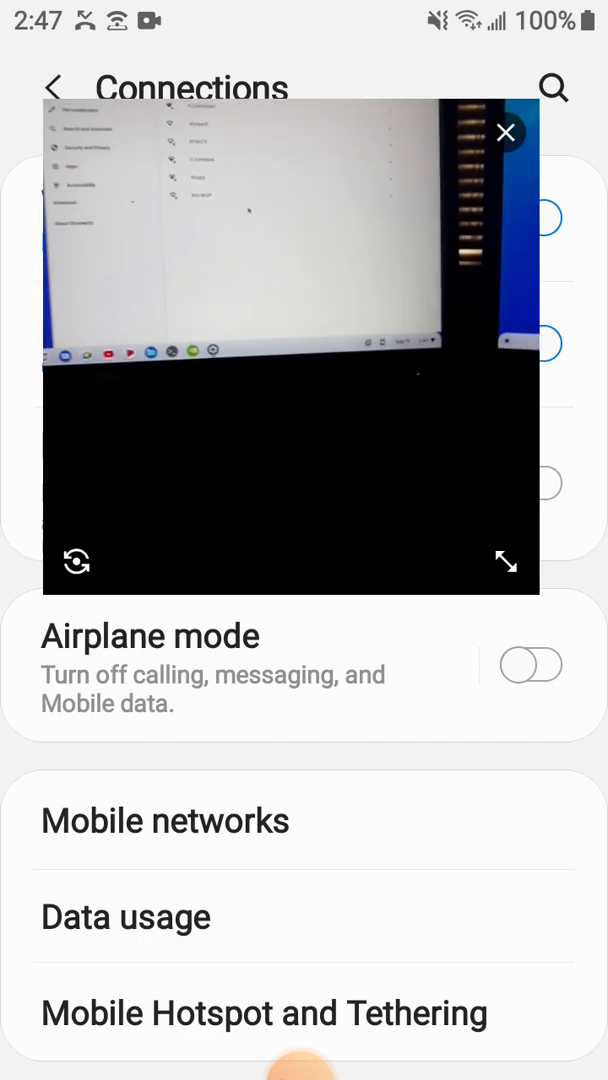
{"action": "left_click", "coordinate": [505, 132]}
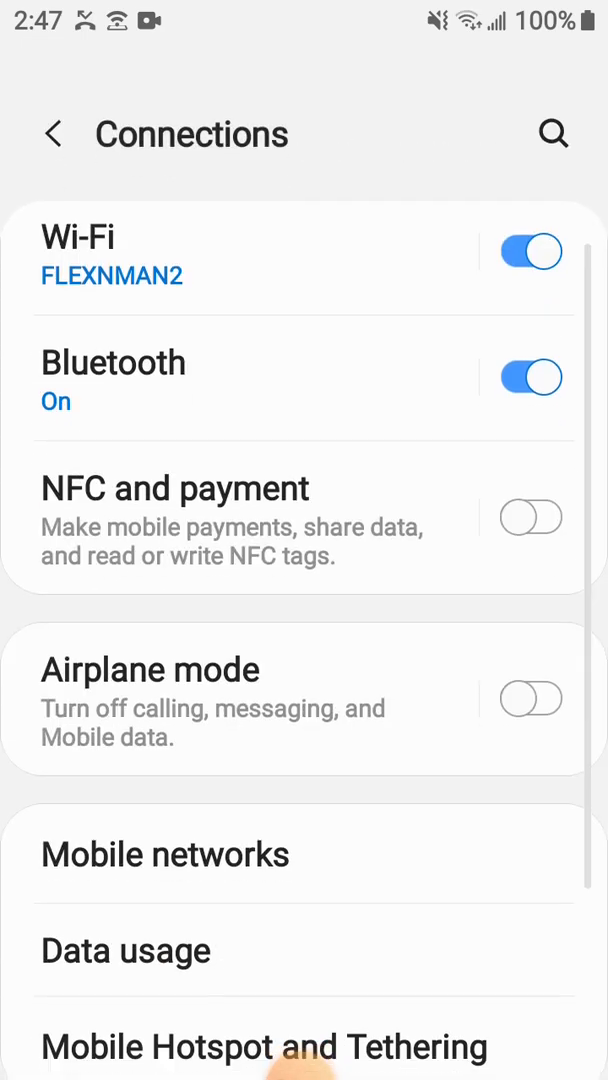
{"action": "scroll", "scroll_direction": "down", "scroll_amount": 3}
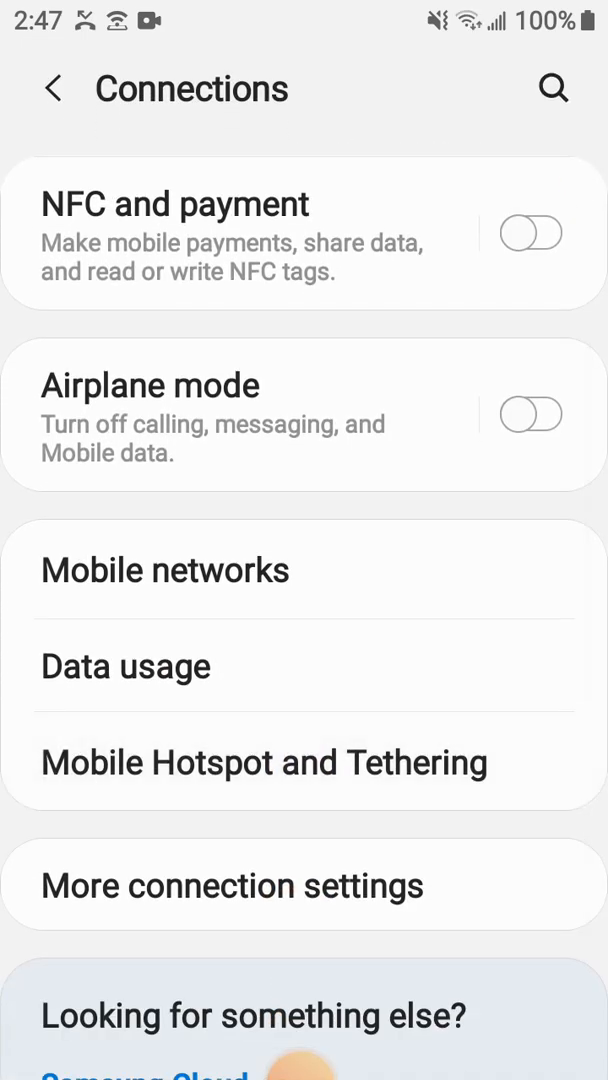